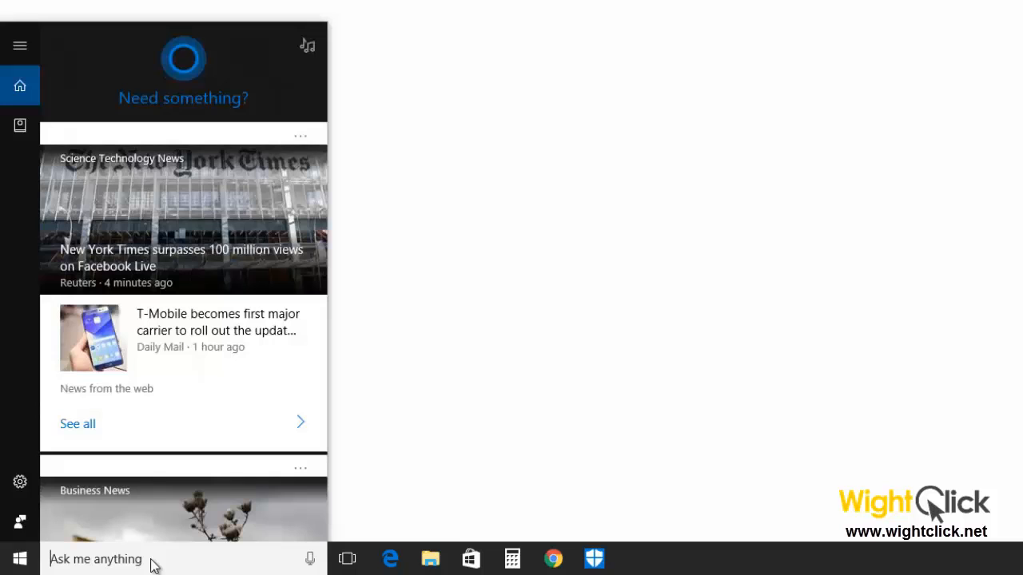
- Search Cortana for 'restore' and open the 'Create a restore point' System Protection settings
text(resto)
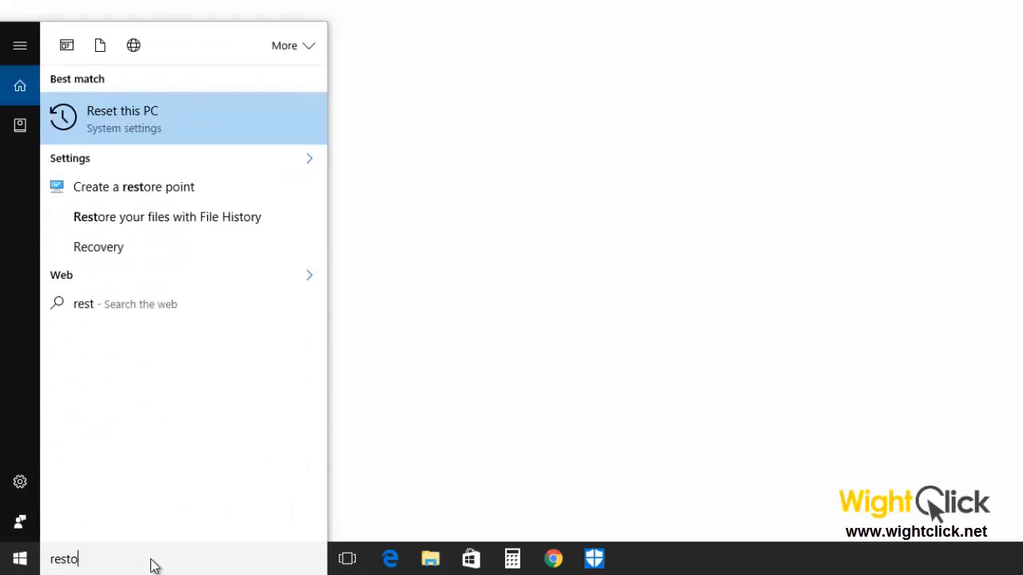
text(re)
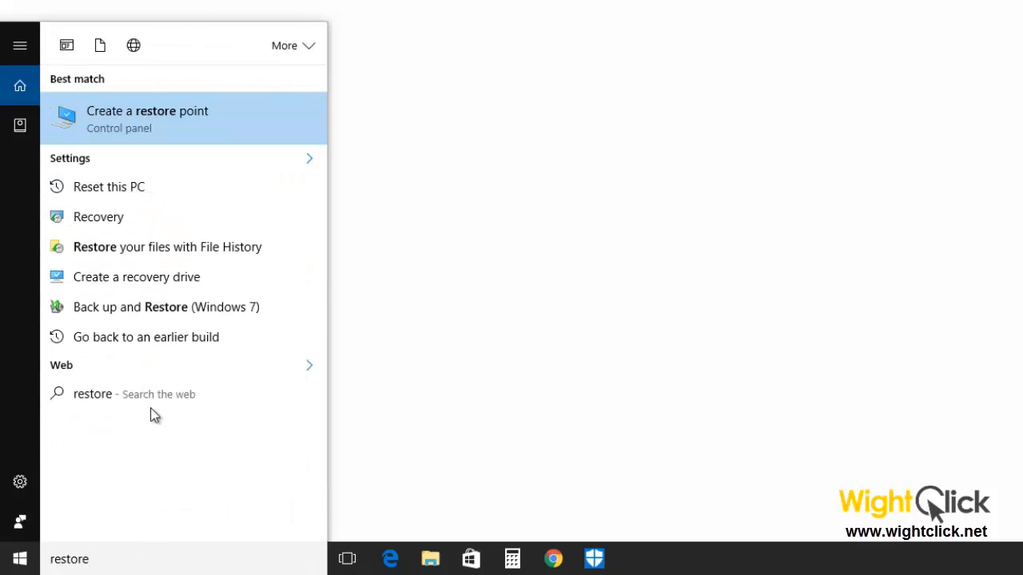
mouse_move(147, 128)
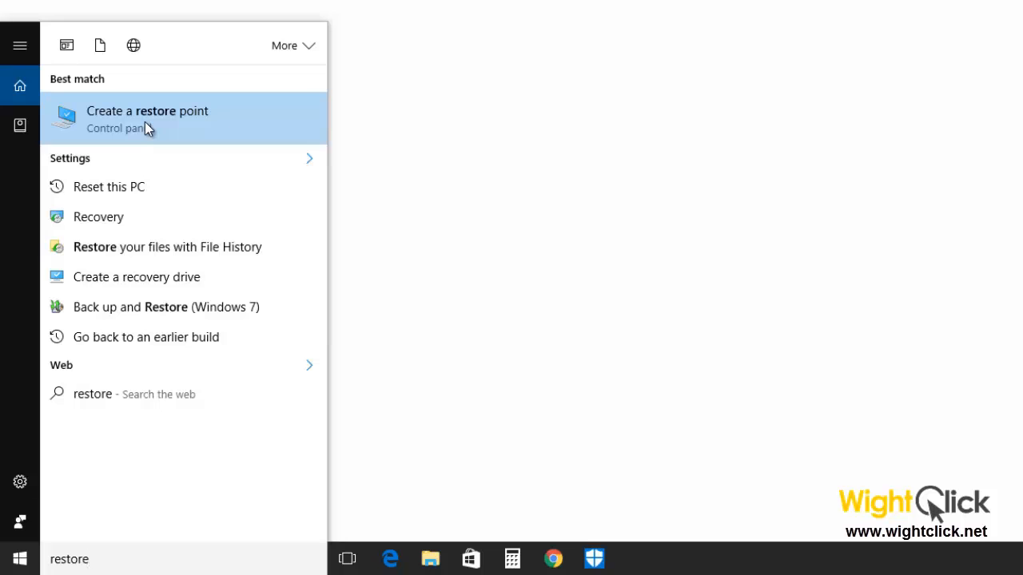
click(147, 118)
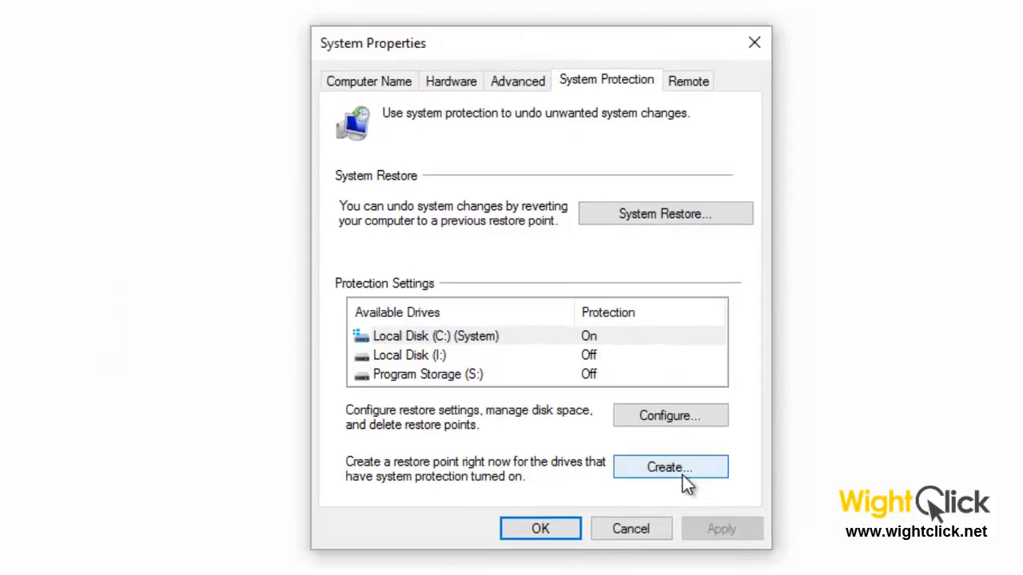
- Create a restore point with the description 'my restore'
click(669, 467)
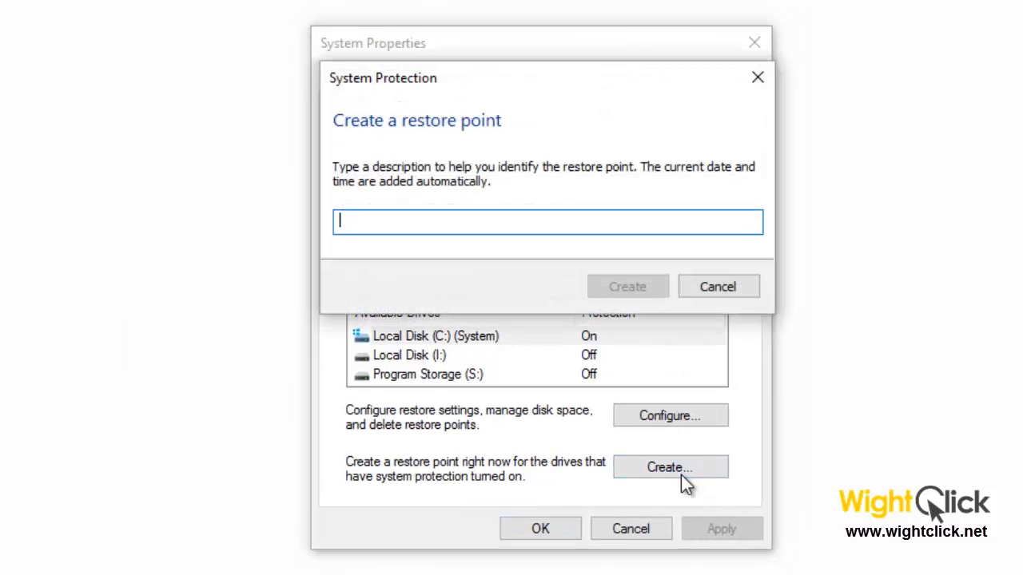
mouse_move(460, 260)
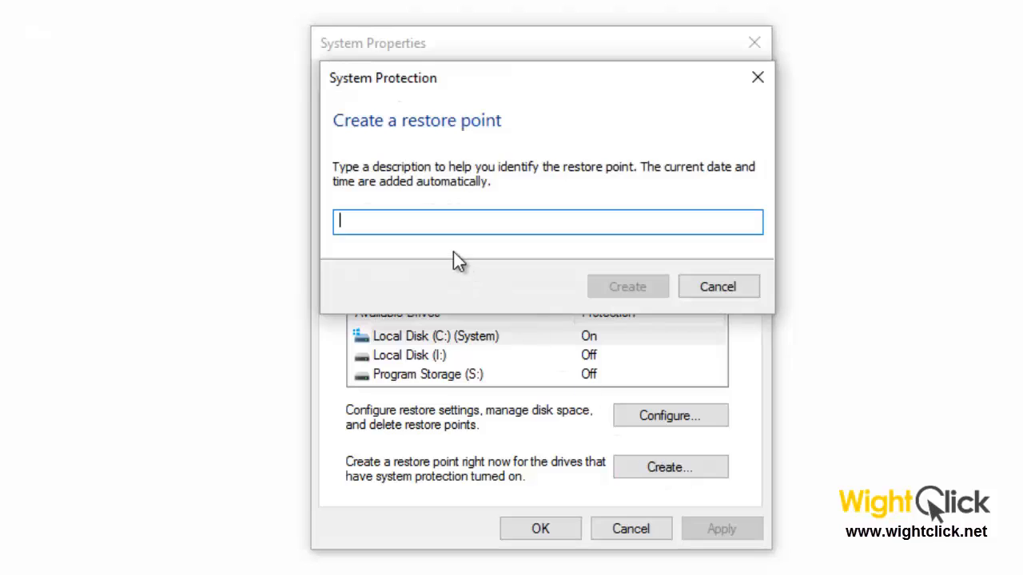
text(my)
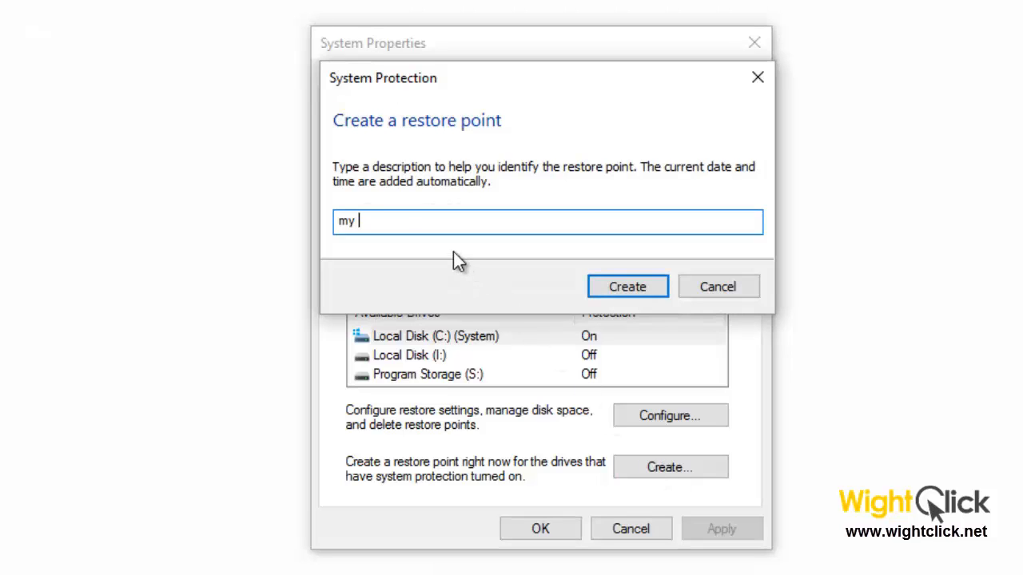
text(restore)
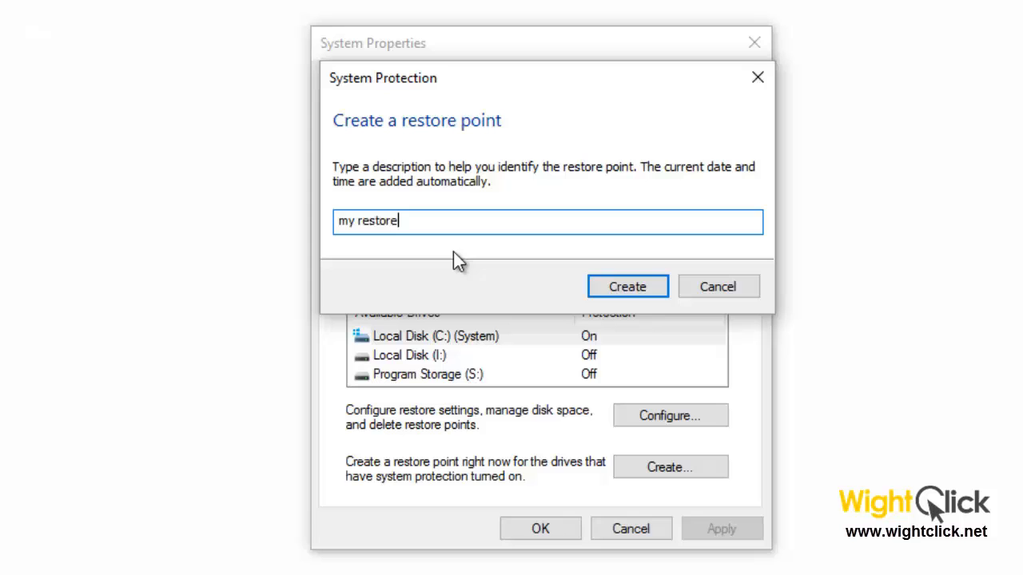
click(627, 286)
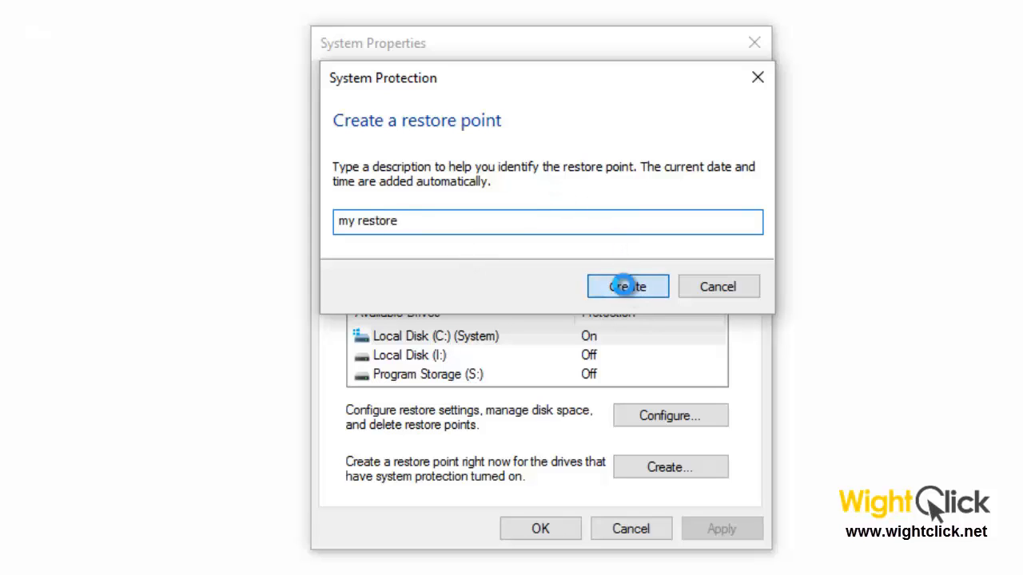
click(628, 286)
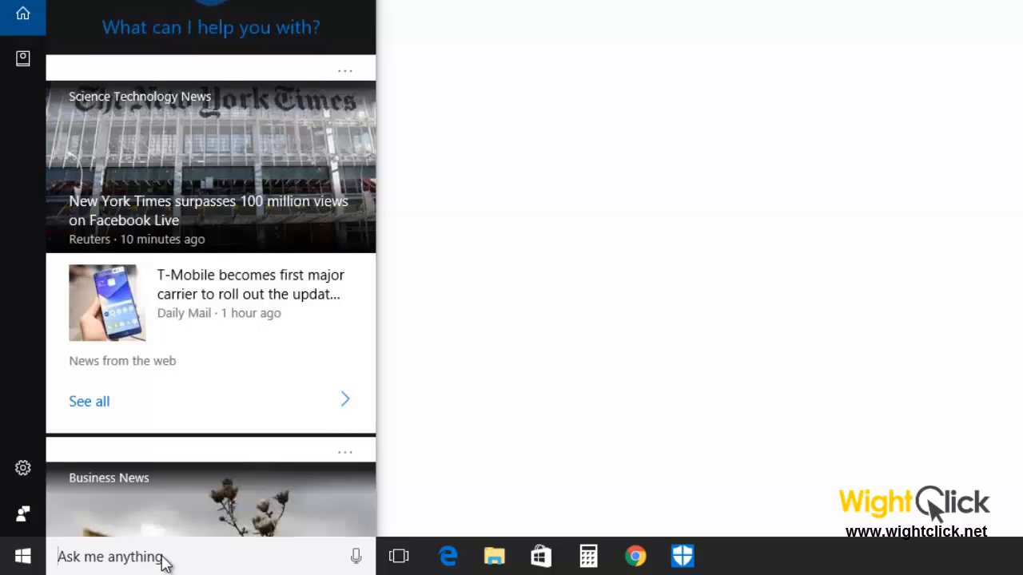
- Search Cortana for 'regedit' to launch Registry Editor
text(reged)
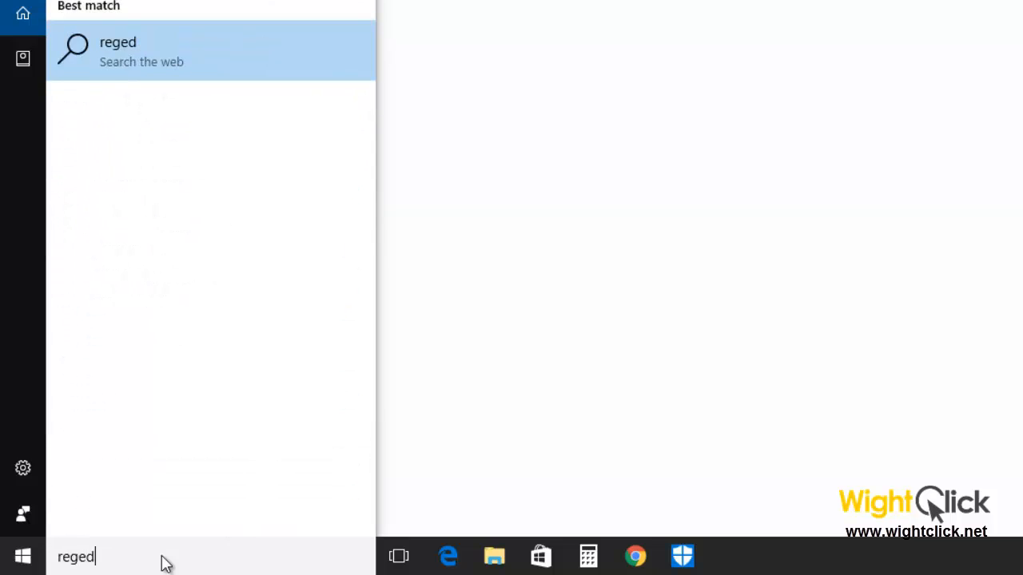
text(it)
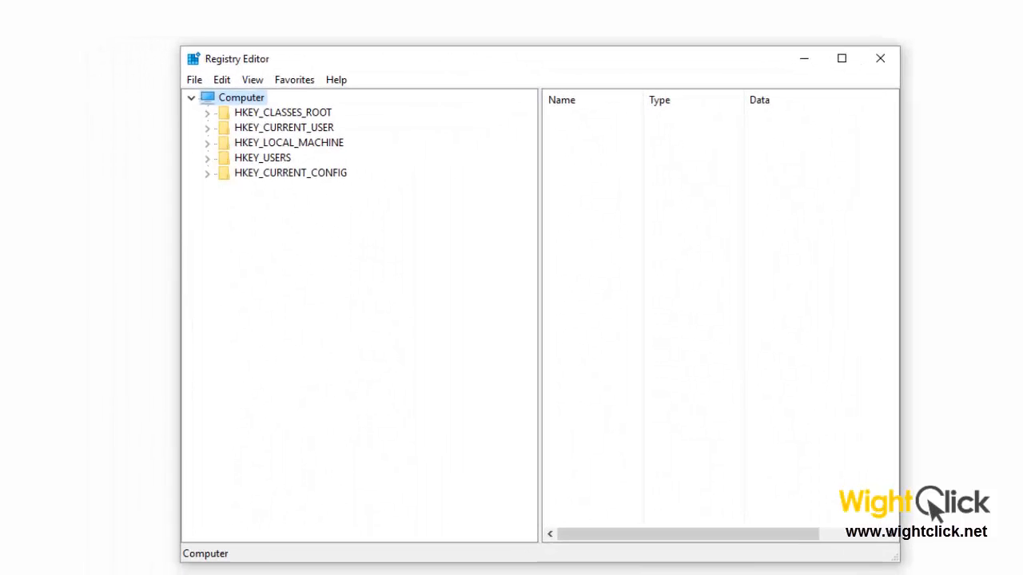
mouse_move(541, 411)
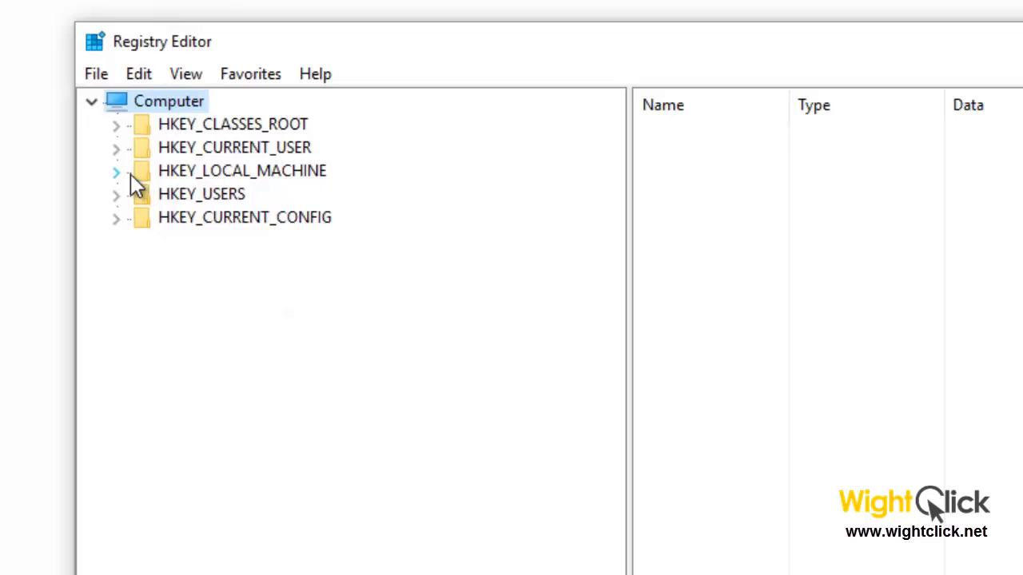
mouse_move(119, 184)
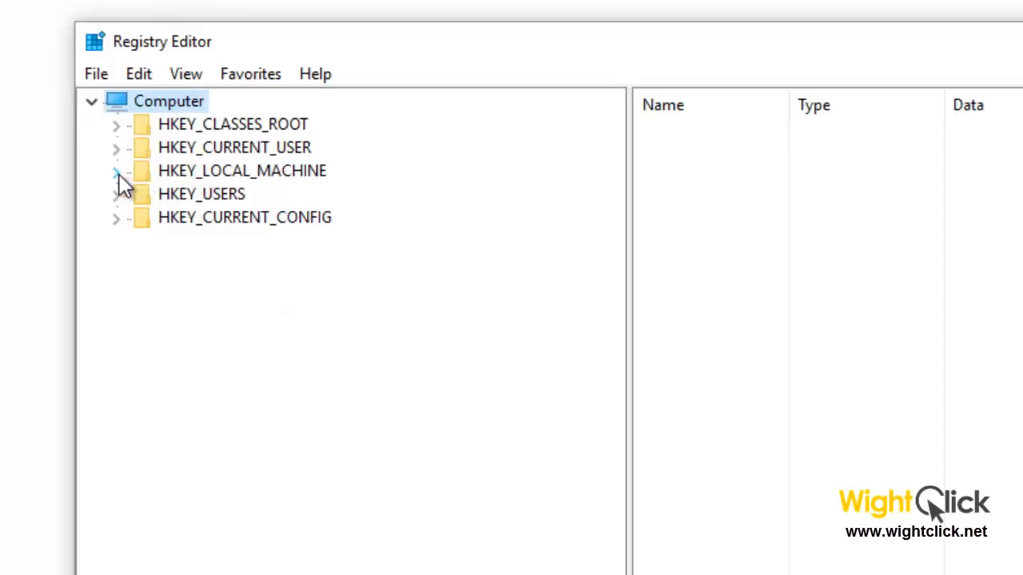
- Expand HKEY_LOCAL_MACHINE to show SOFTWARE, SYSTEM and HARDWARE
click(116, 170)
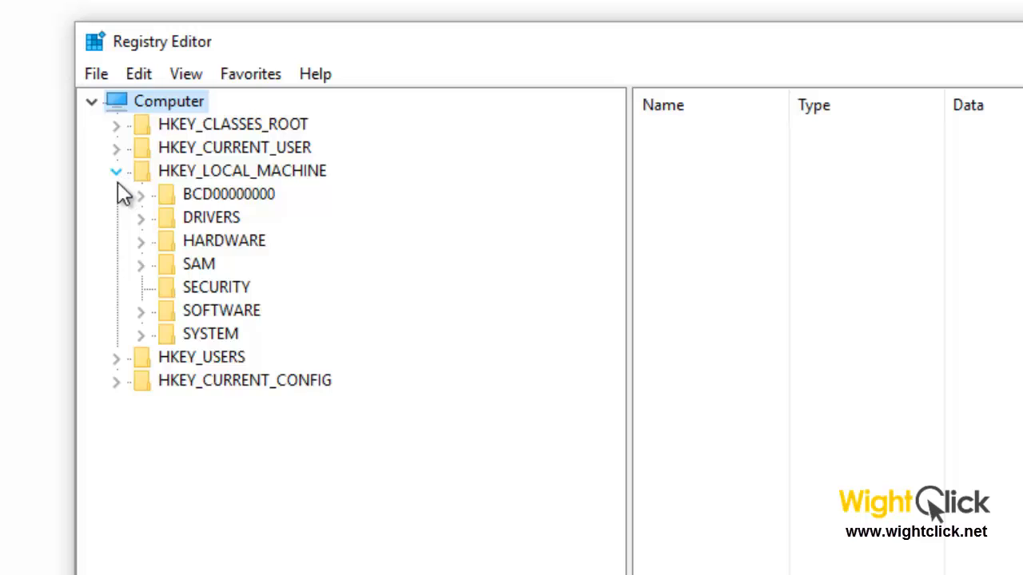
mouse_move(144, 324)
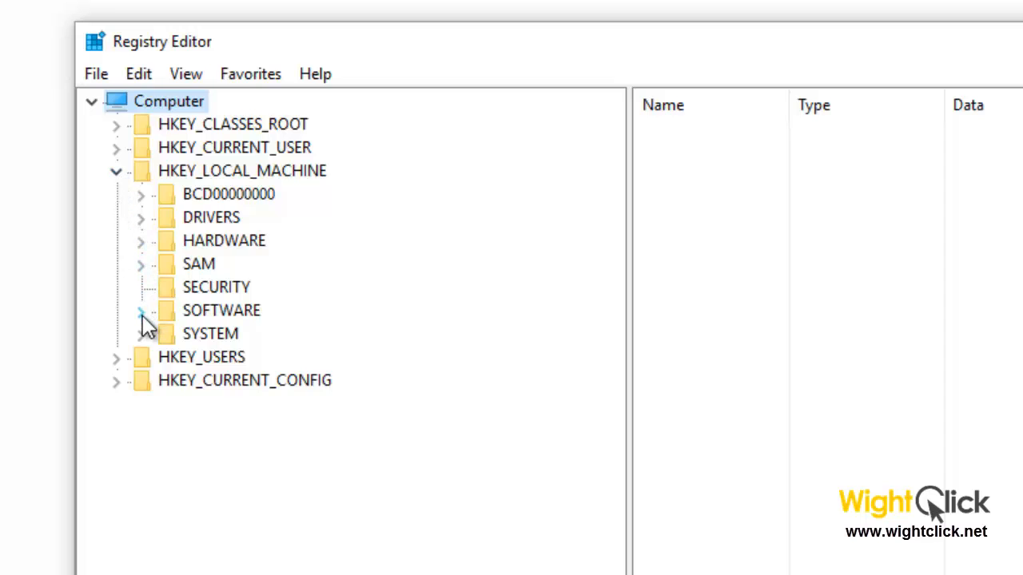
- Expand SOFTWARE\Policies\Microsoft\Windows to list policy subkeys like WindowsUpdate and WcmSvc
click(140, 310)
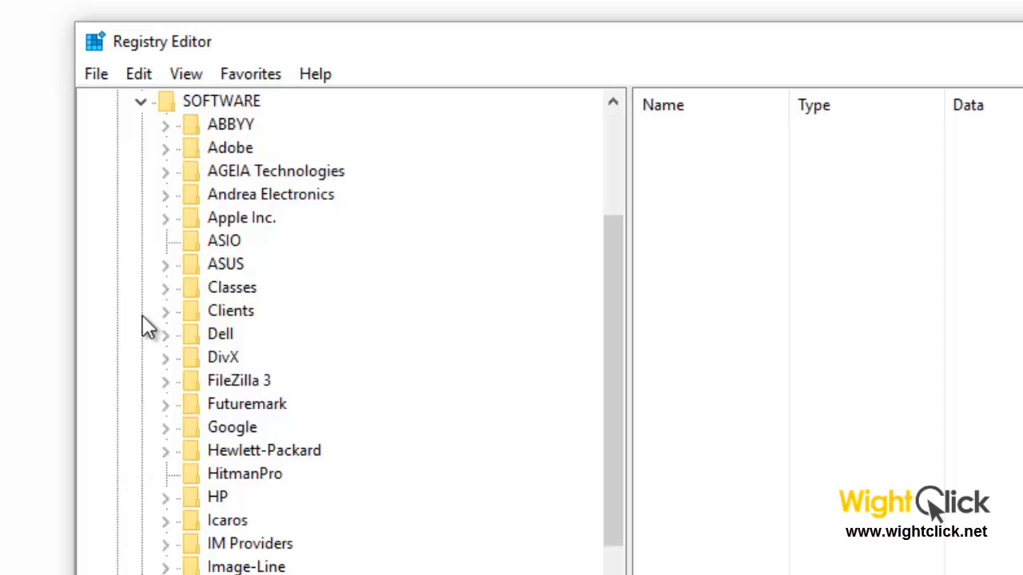
scroll(down, 3)
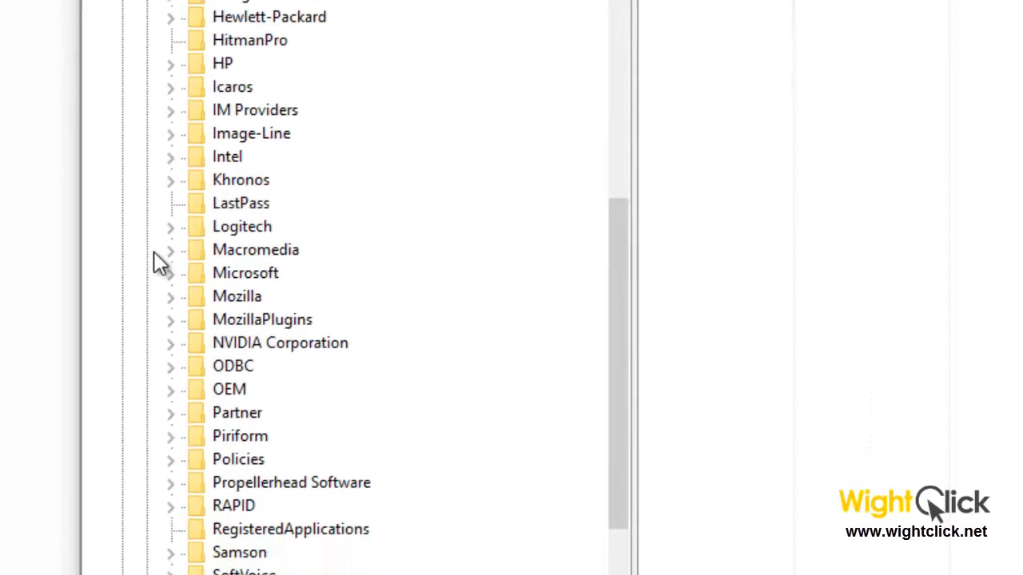
scroll(down, 3)
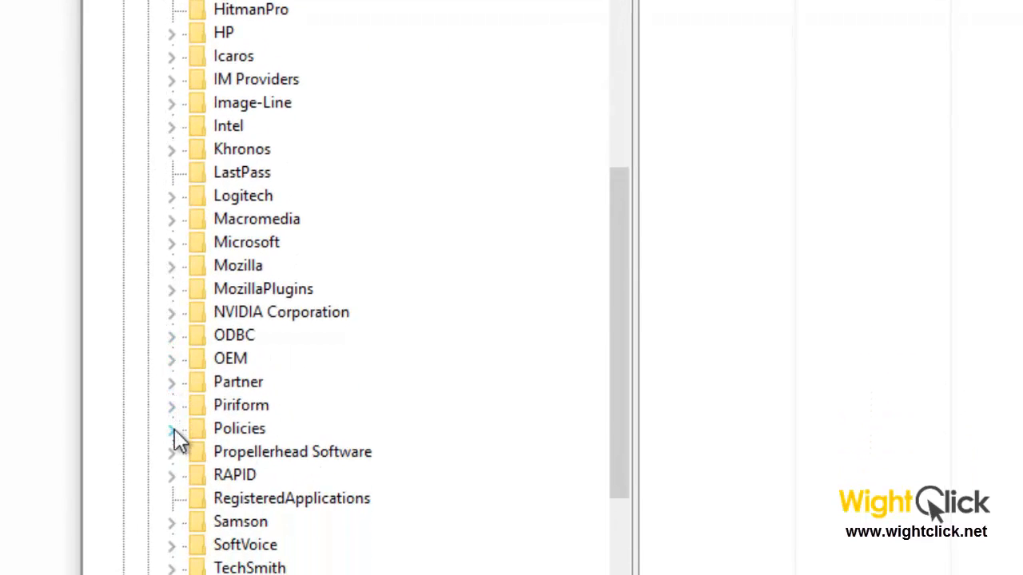
click(172, 428)
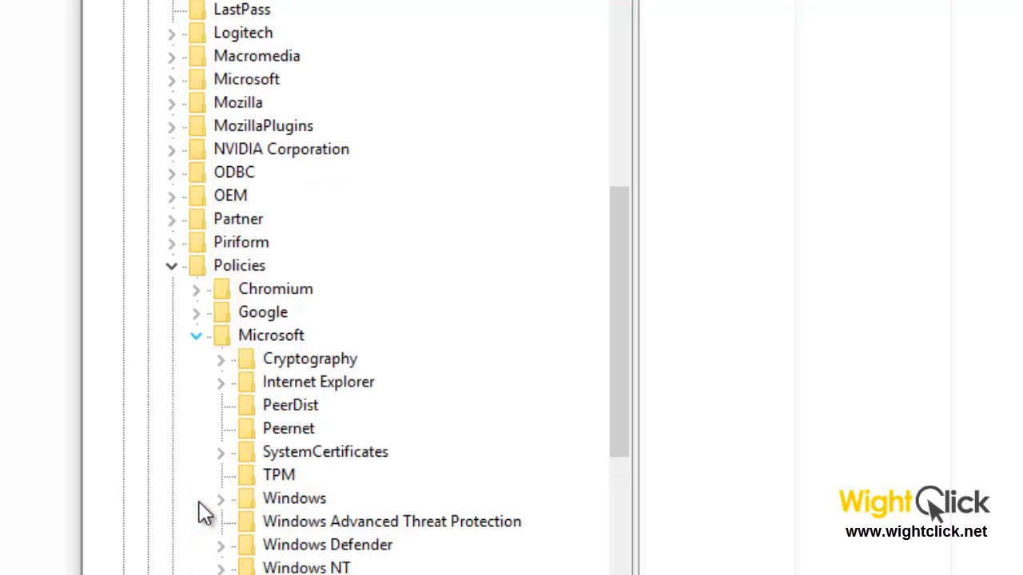
scroll(down, 3)
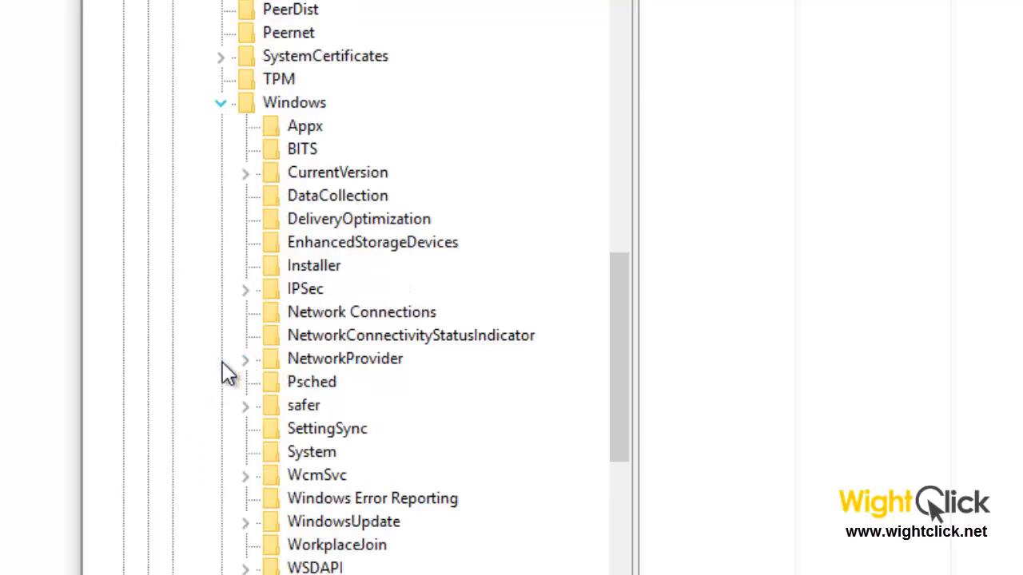
scroll(down, 3)
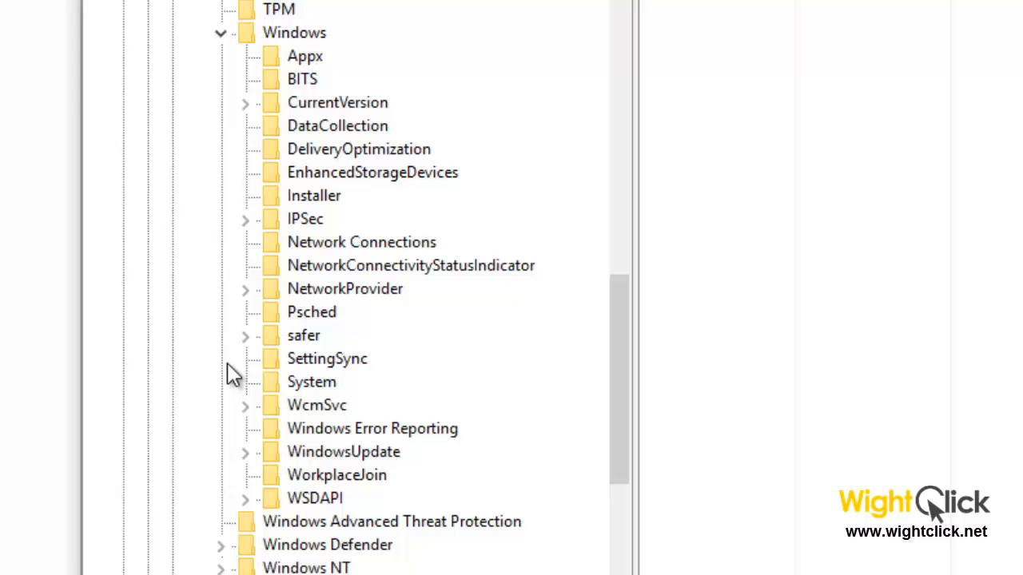
mouse_move(364, 457)
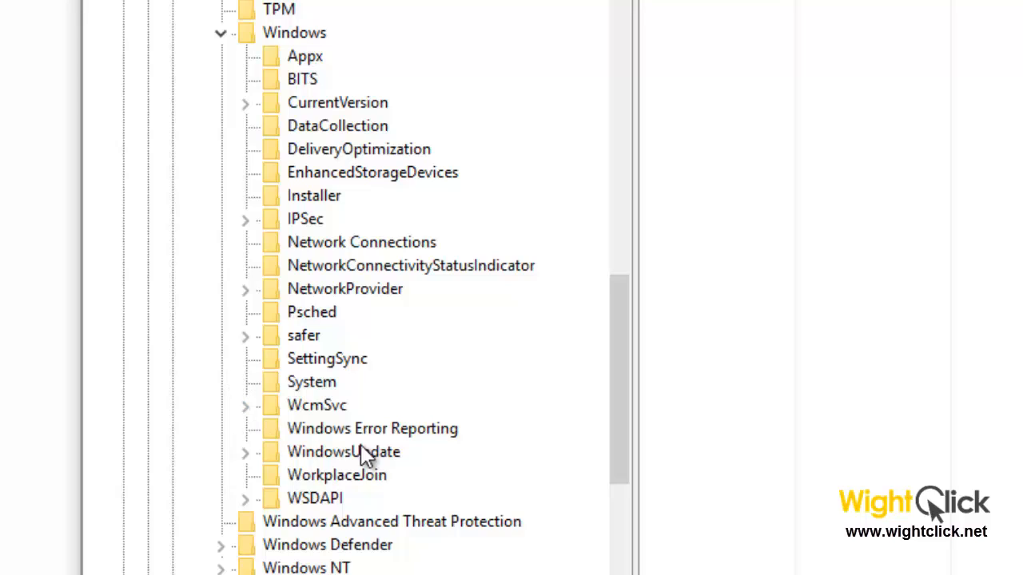
mouse_move(311, 431)
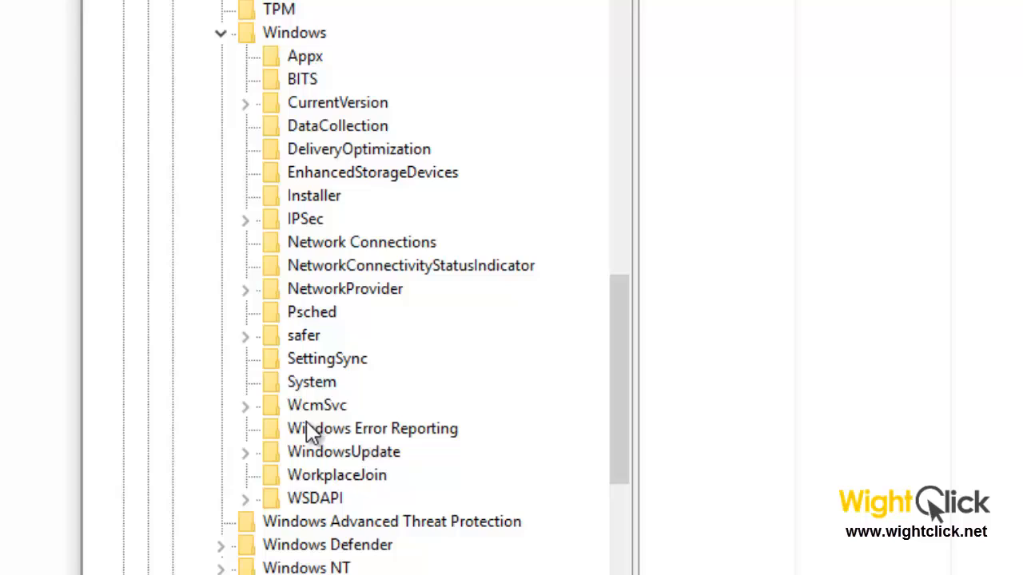
mouse_move(332, 72)
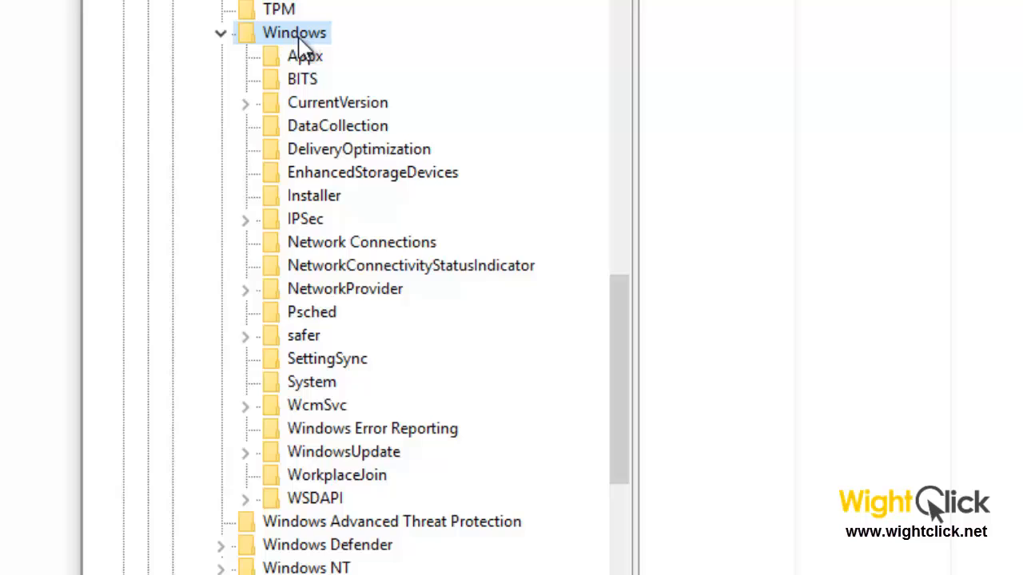
- Create a new key named 'Windows Search' under the Windows policies key
right_click(294, 32)
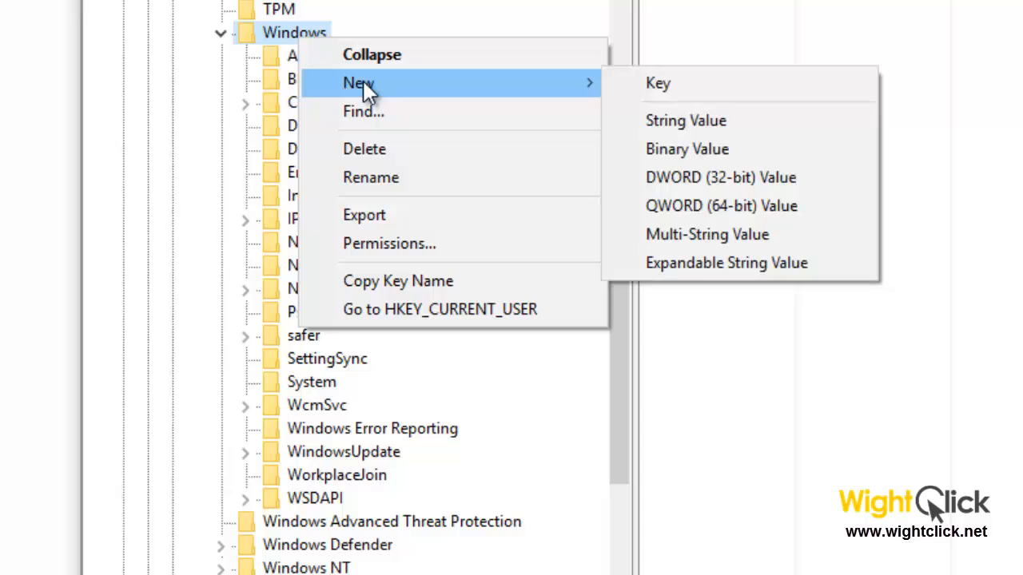
mouse_move(684, 83)
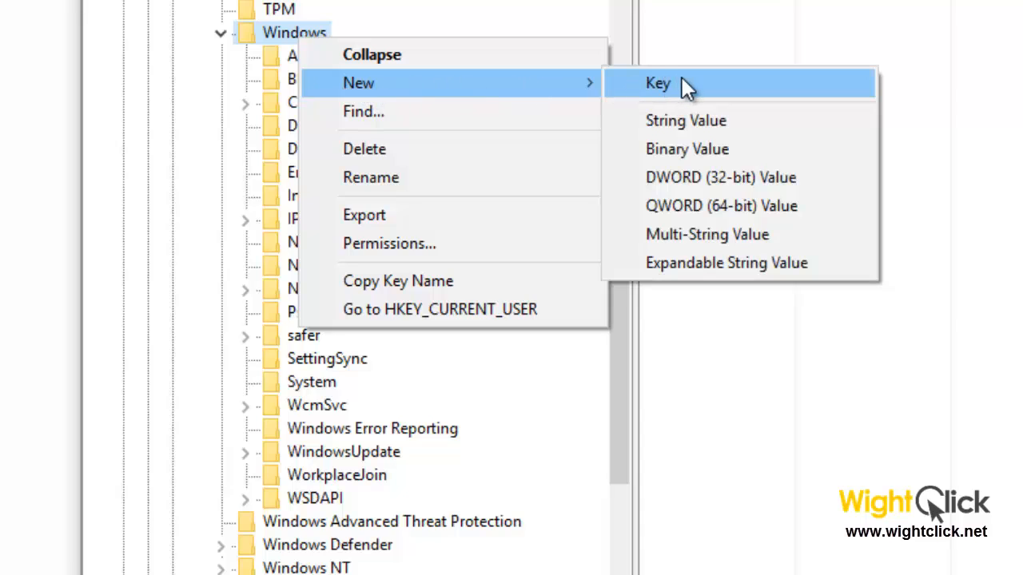
click(657, 83)
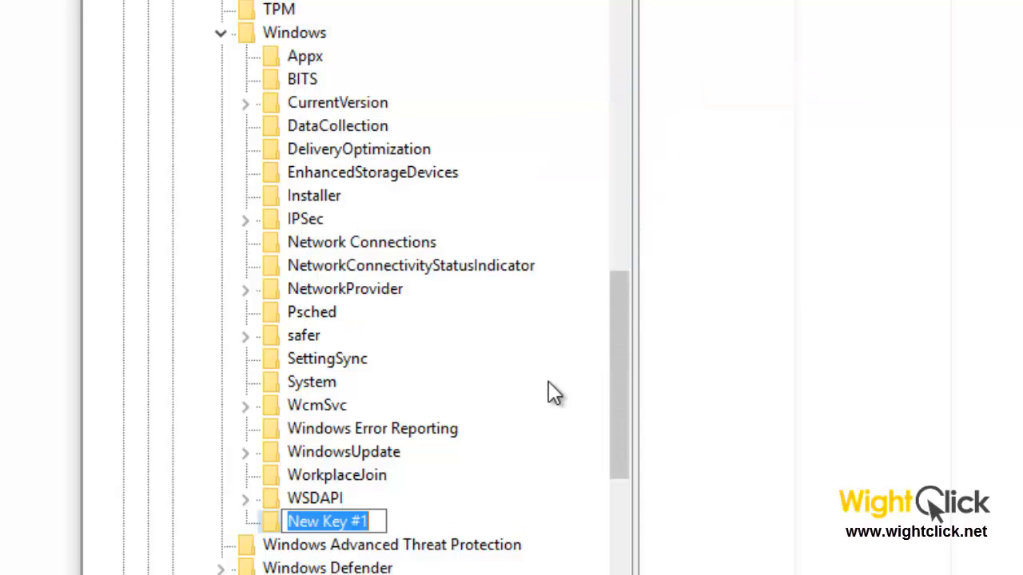
mouse_move(367, 547)
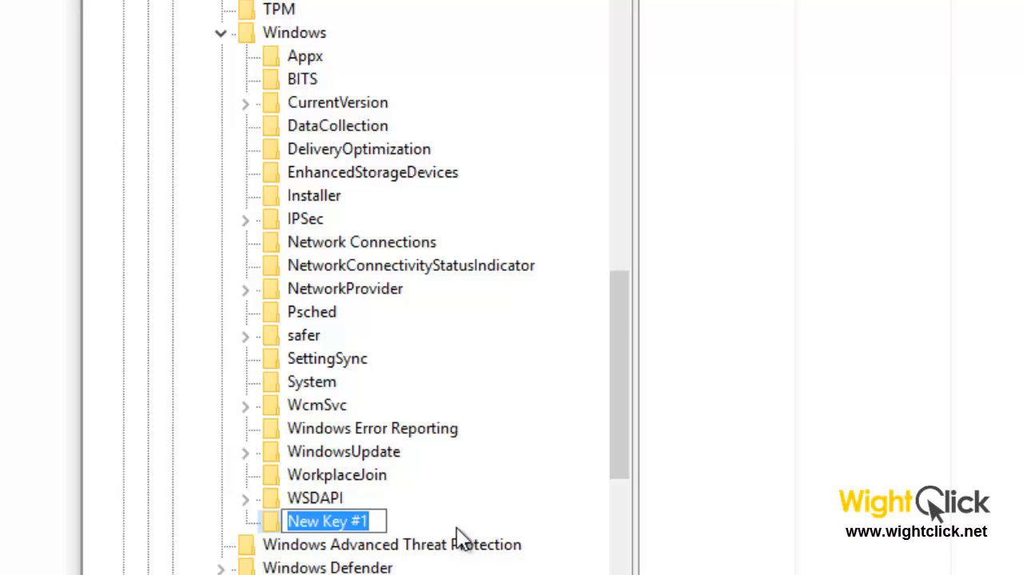
text(Windows)
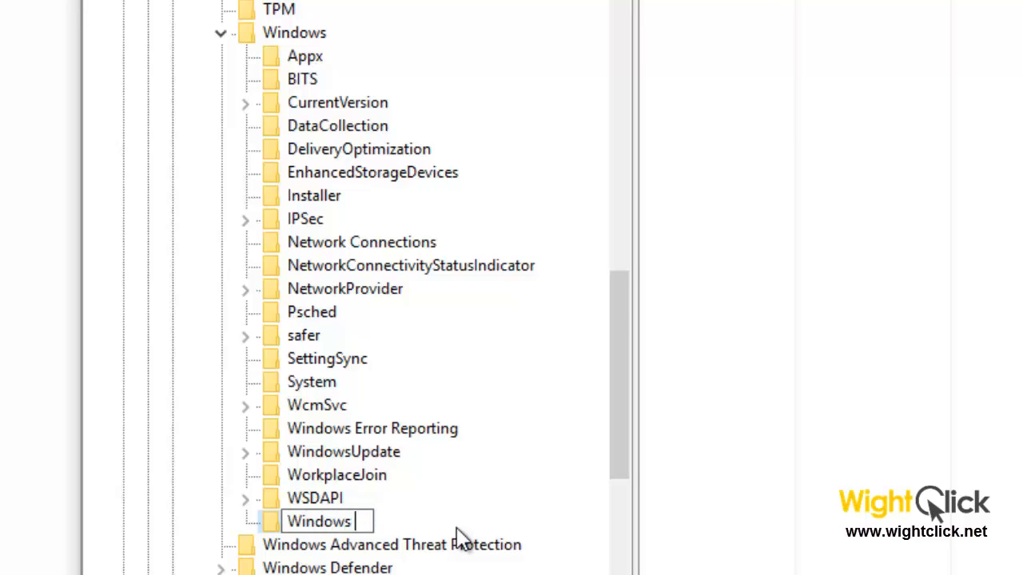
text(Search)
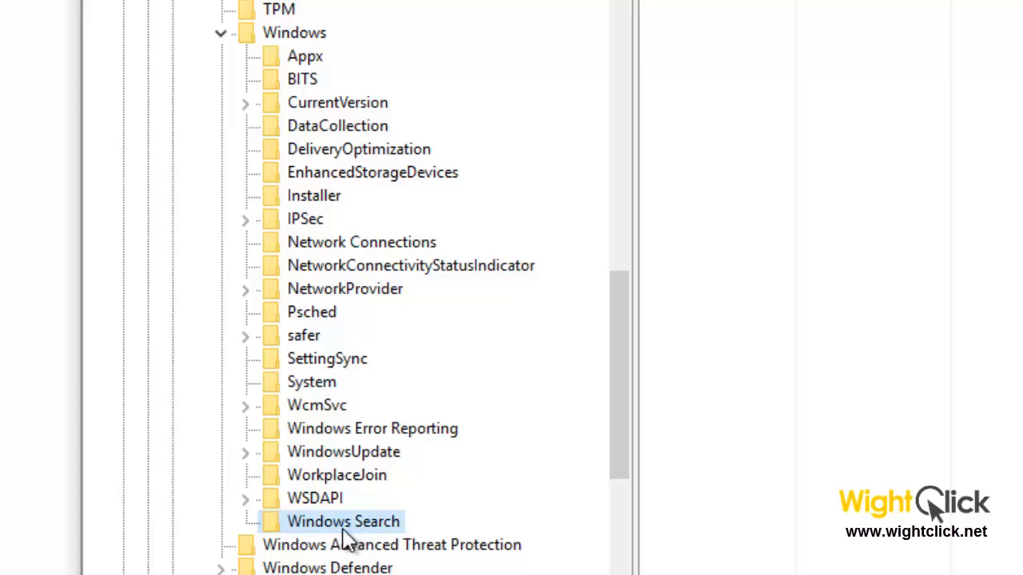
mouse_move(375, 545)
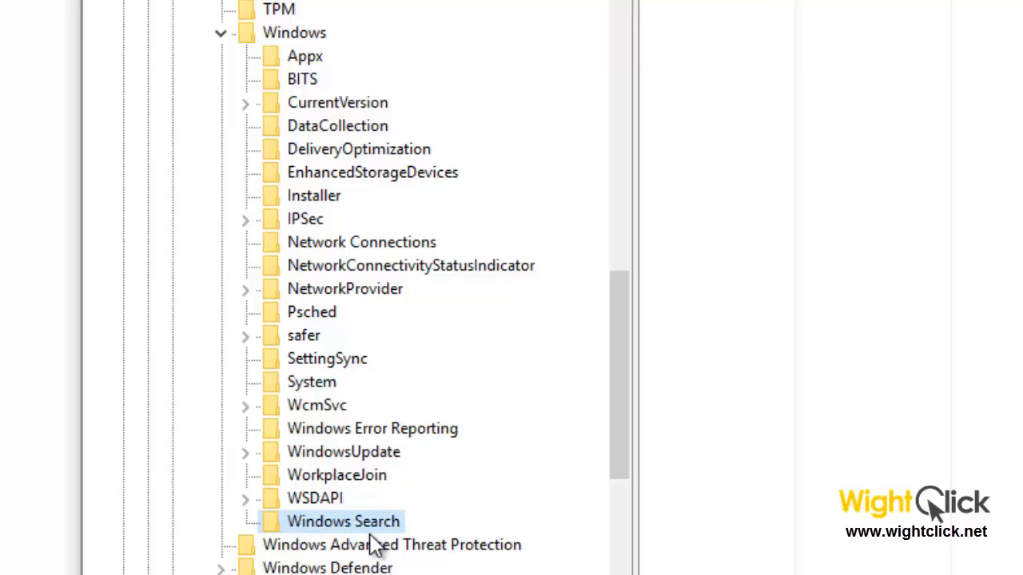
mouse_move(375, 531)
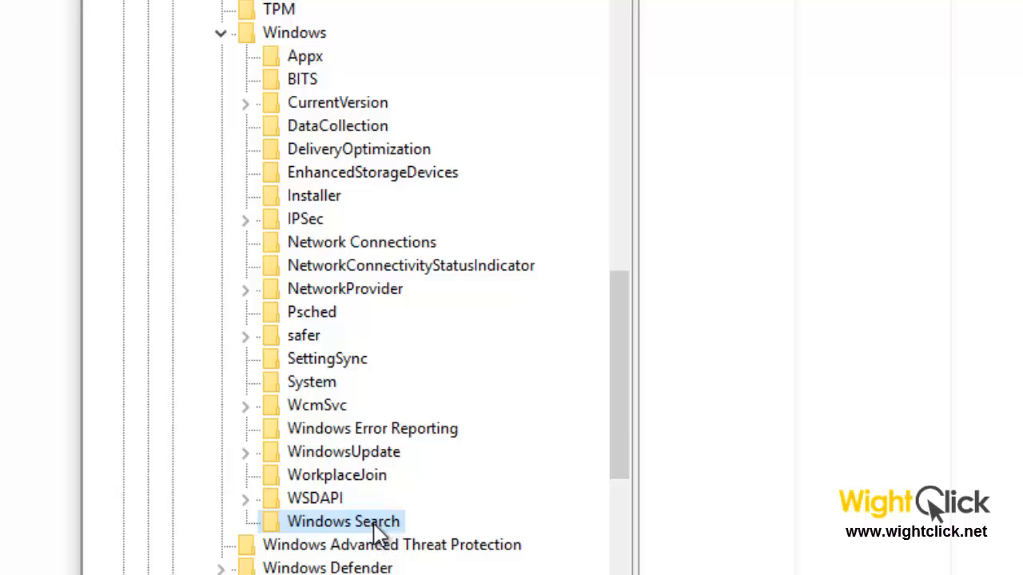
- Add a DWORD (32-bit) value named 'AllowCortana' to the Windows Search key
scroll(down, 3)
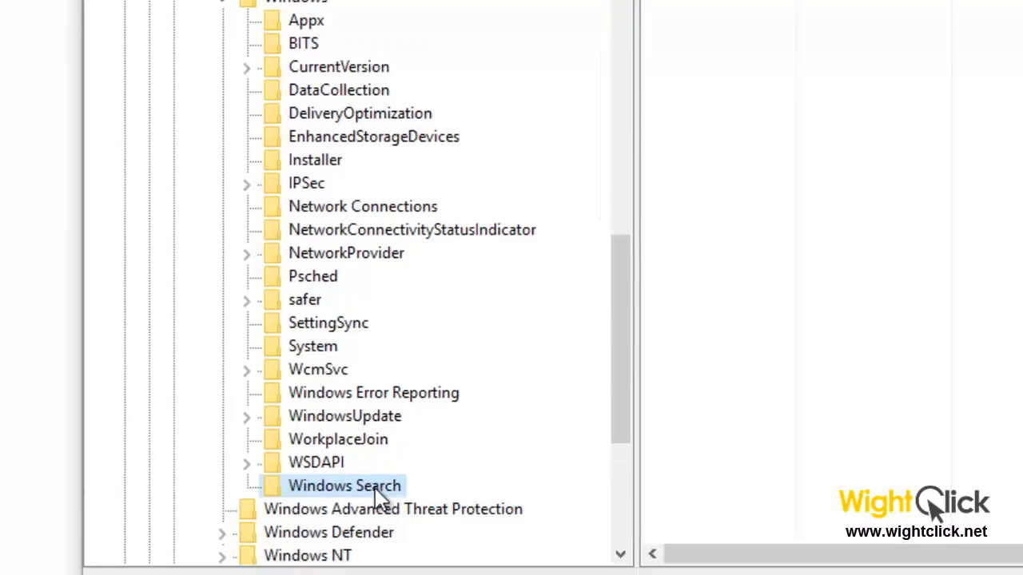
right_click(345, 486)
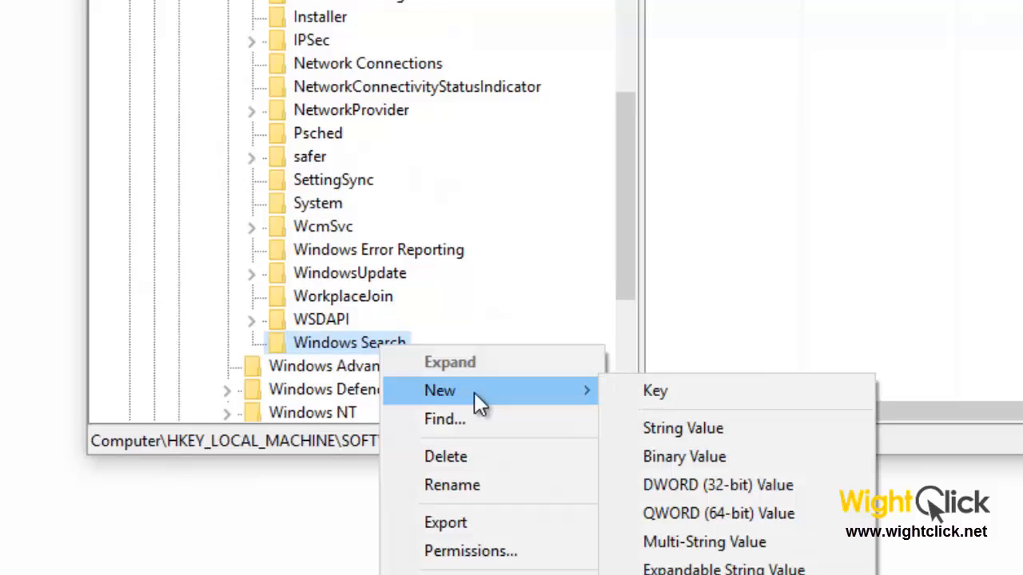
mouse_move(687, 491)
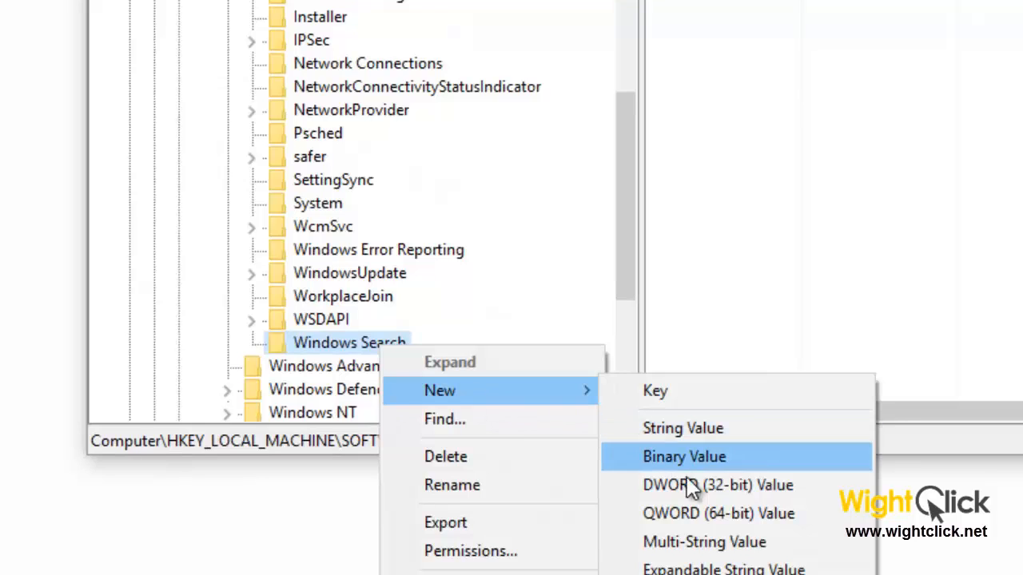
mouse_move(707, 491)
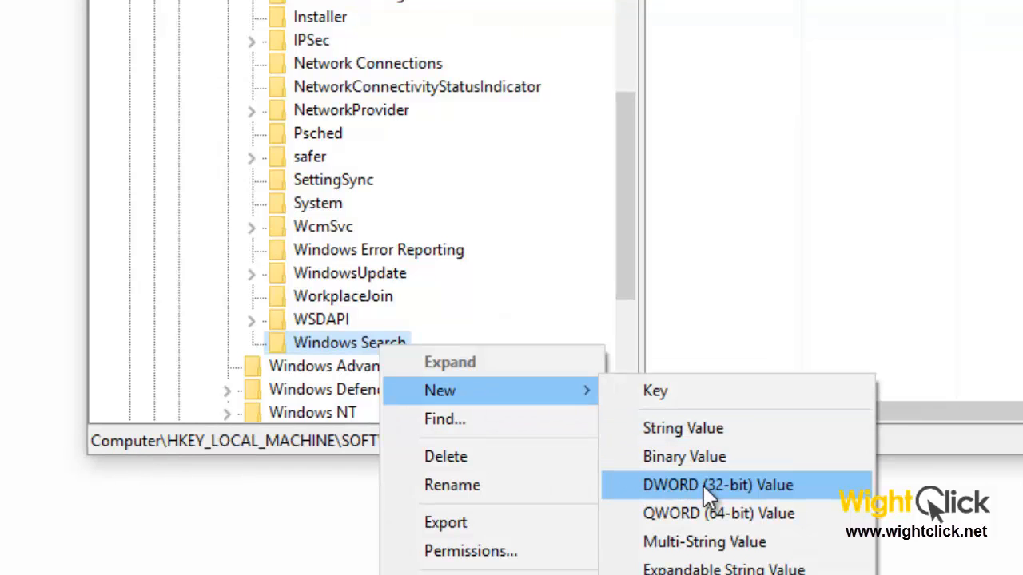
click(716, 485)
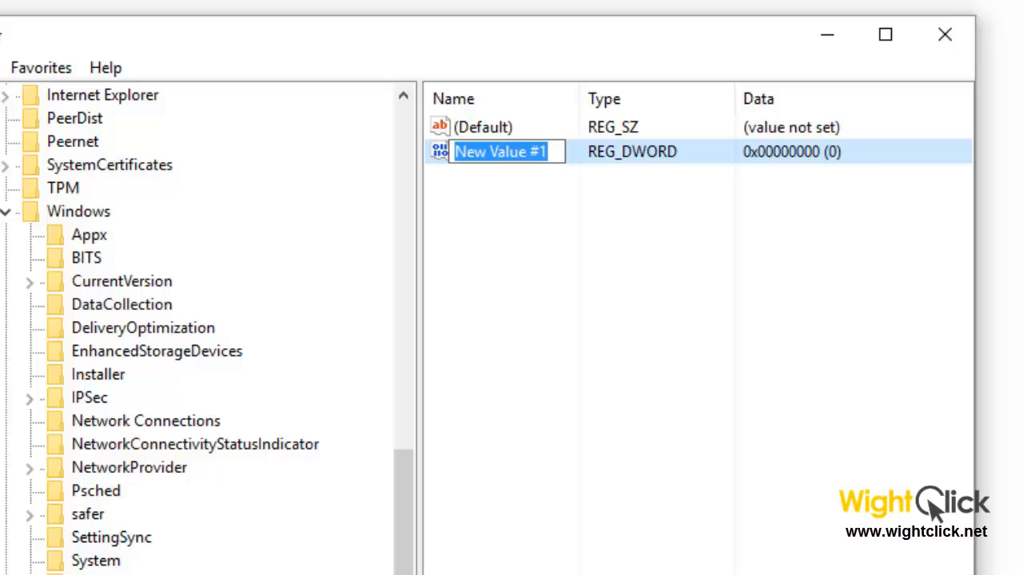
mouse_move(573, 198)
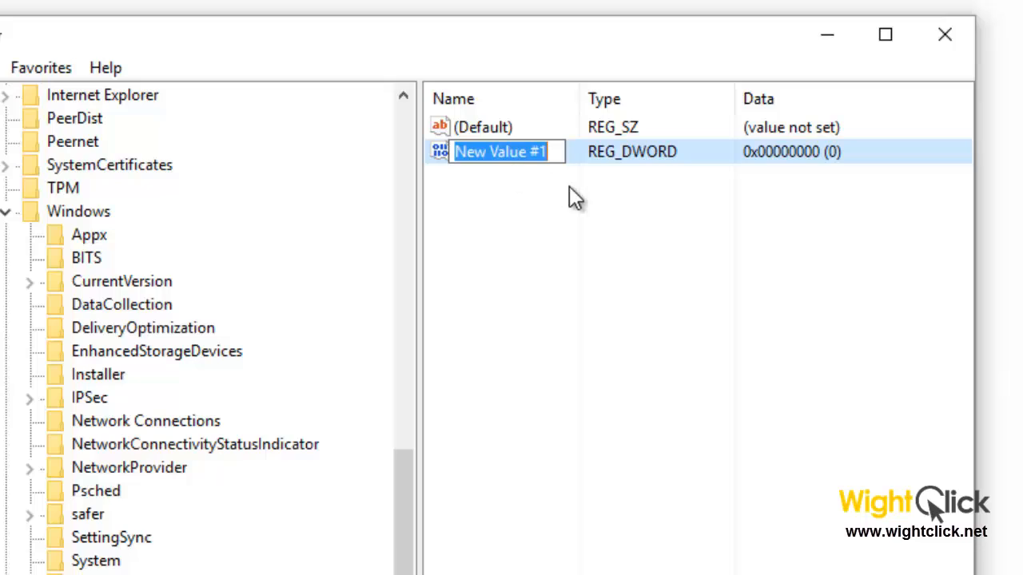
text(A)
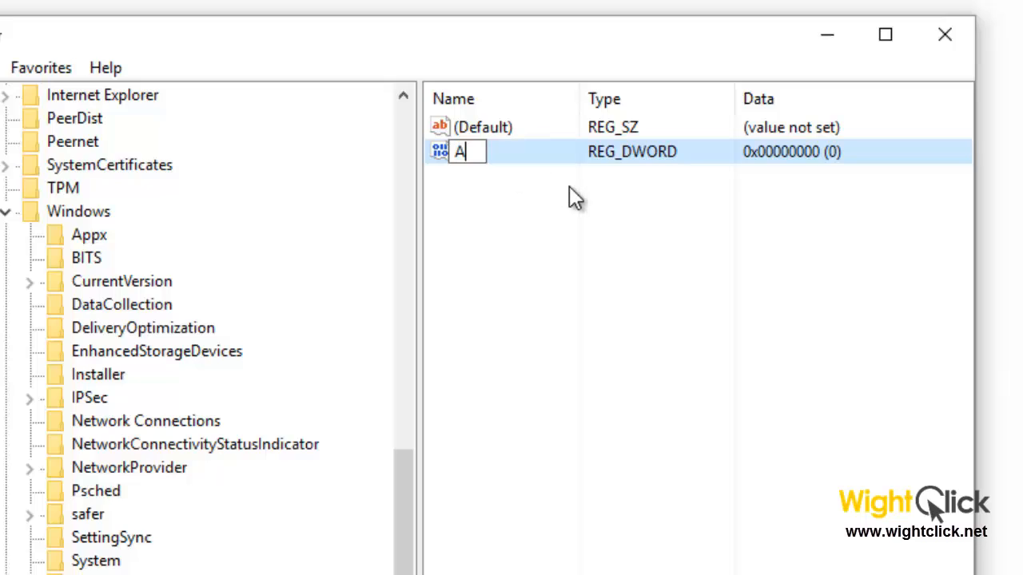
text(llow)
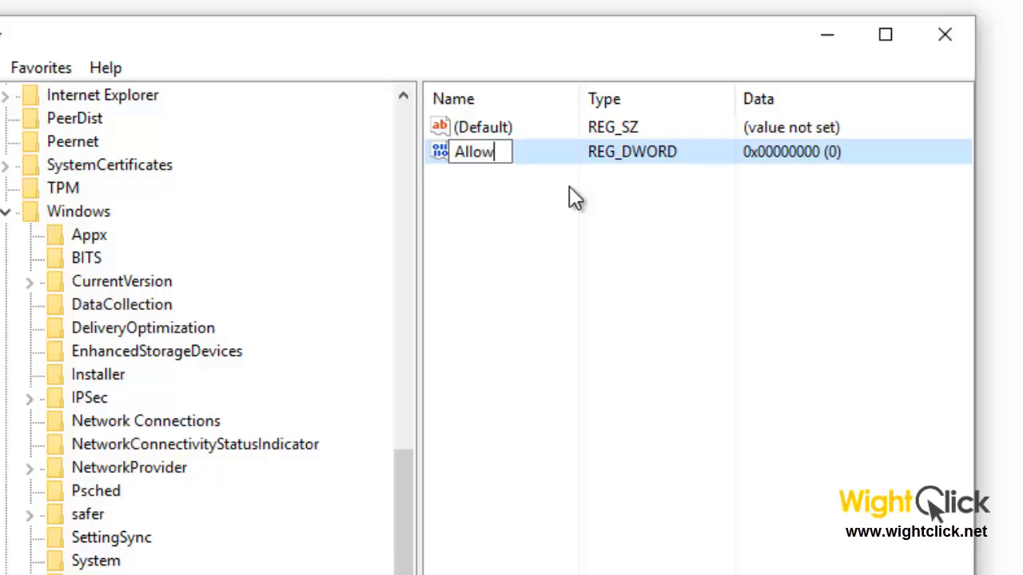
text(Cortana)
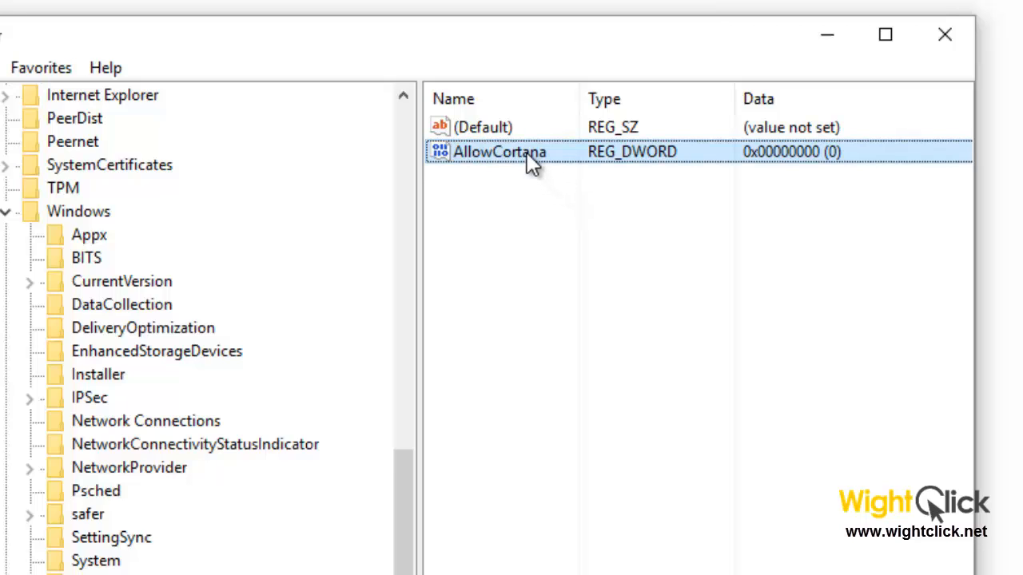
- Confirm AllowCortana's value data as 0, then close Registry Editor
double_click(499, 151)
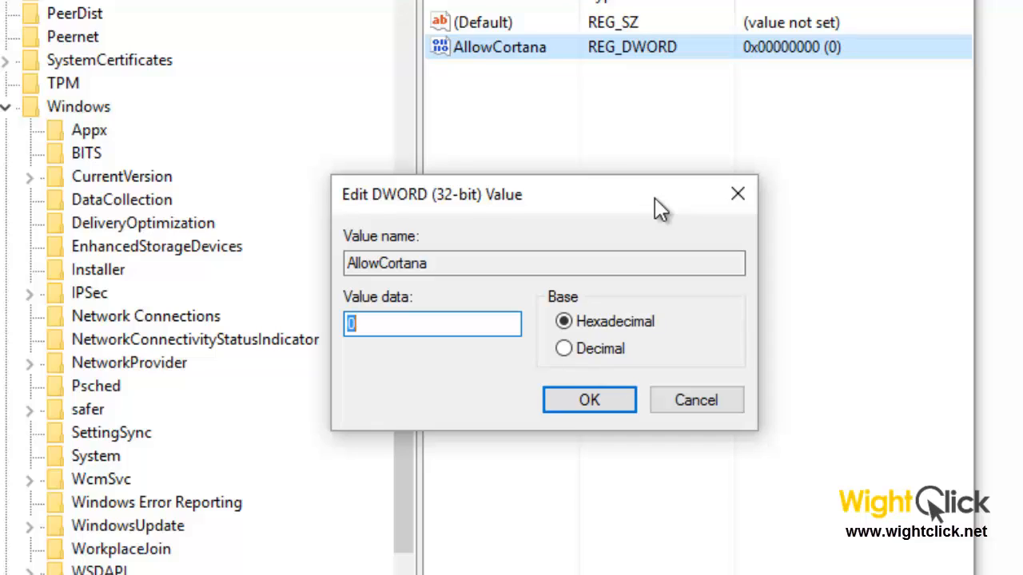
mouse_move(577, 254)
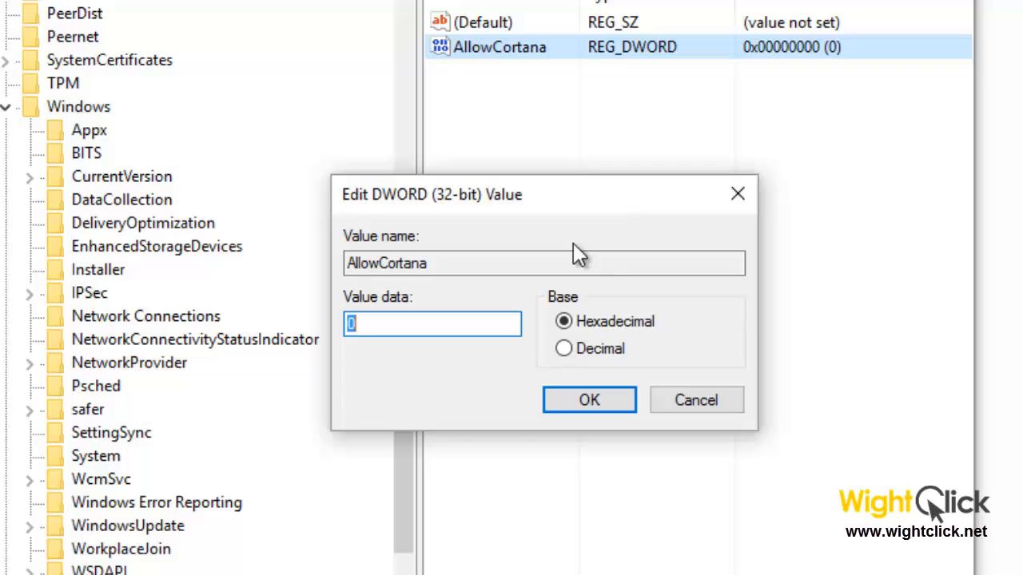
mouse_move(412, 403)
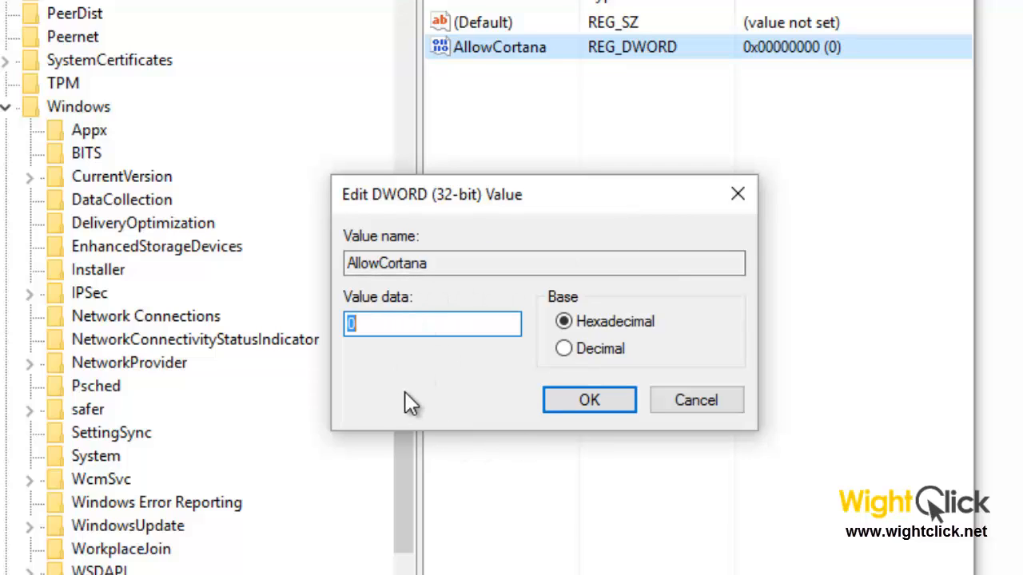
mouse_move(327, 343)
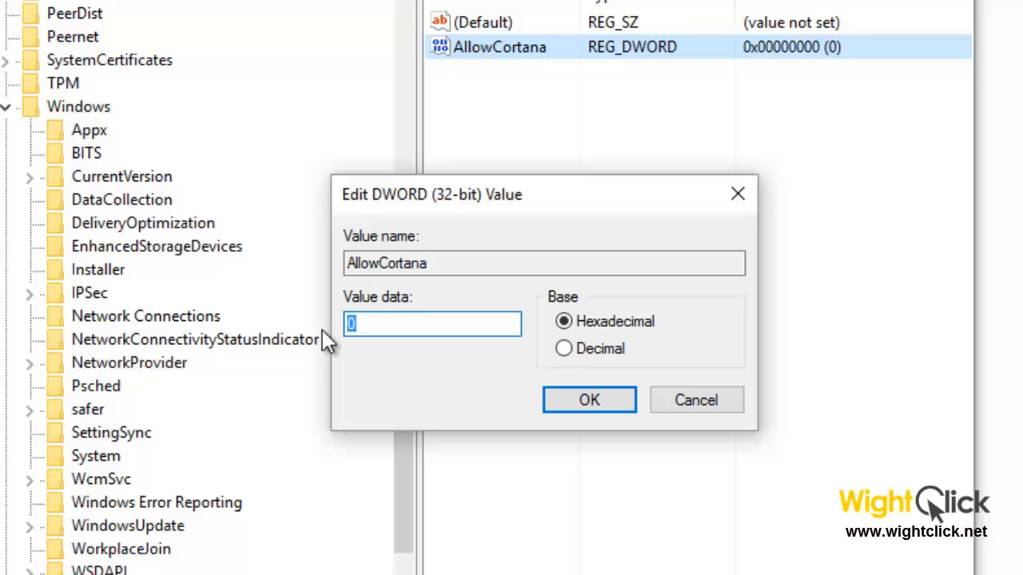
text(1)
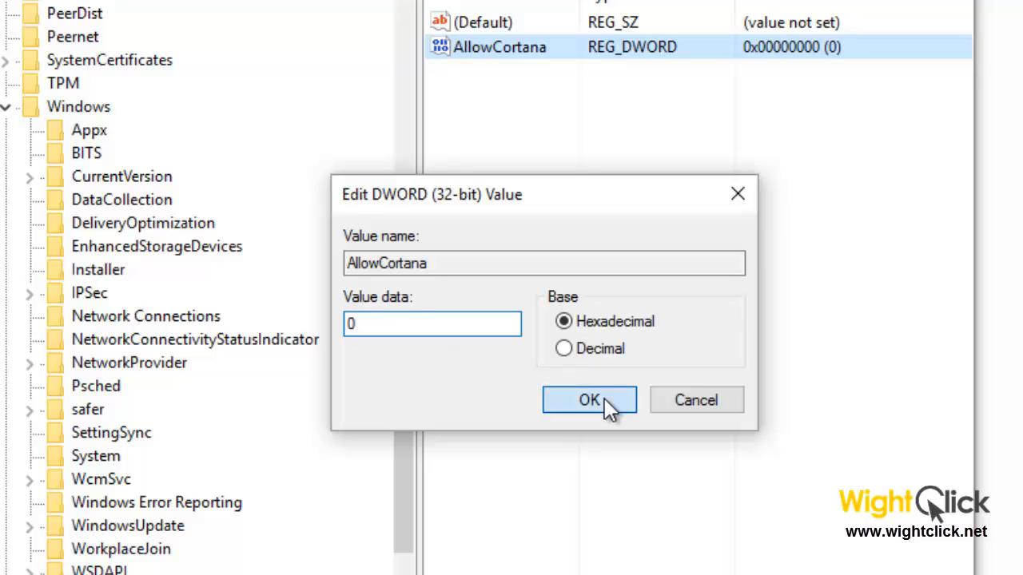
click(588, 400)
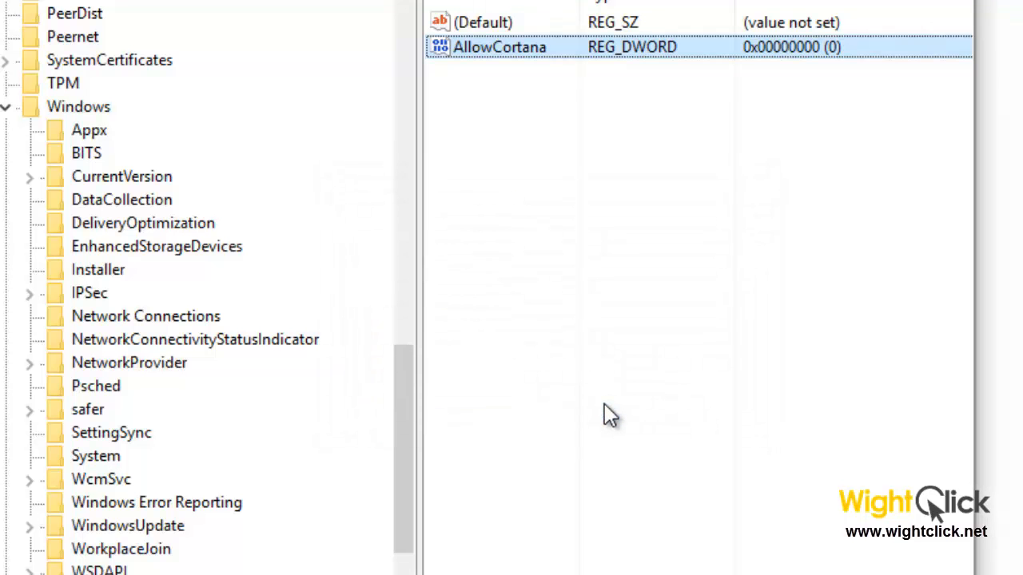
click(671, 133)
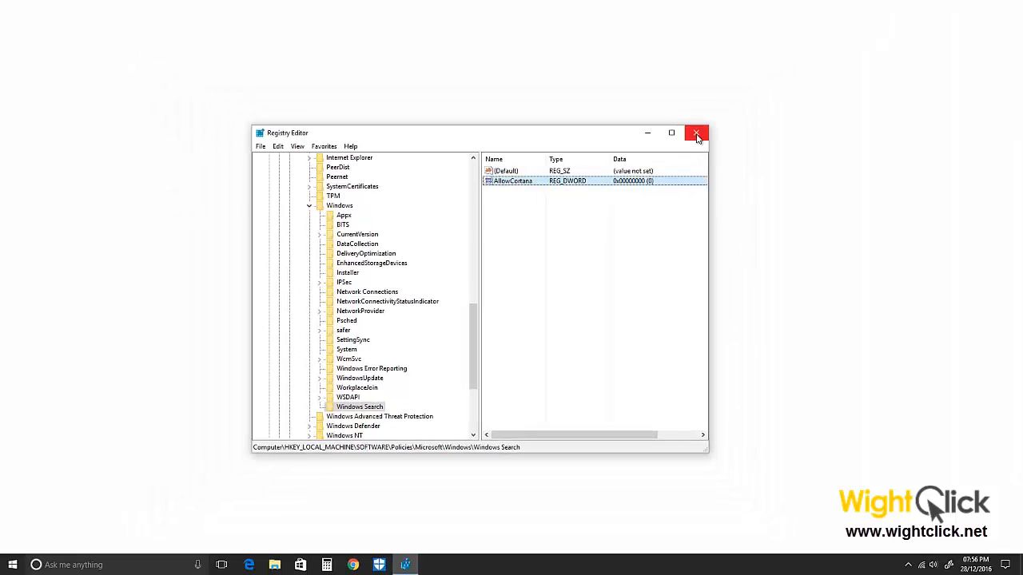